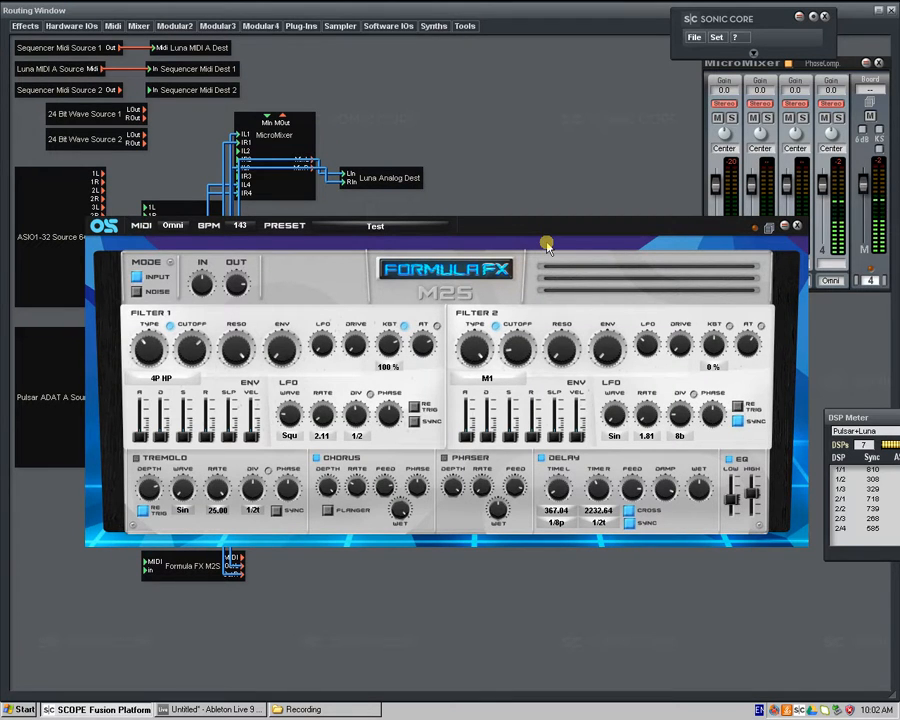
mouse_move(552, 232)
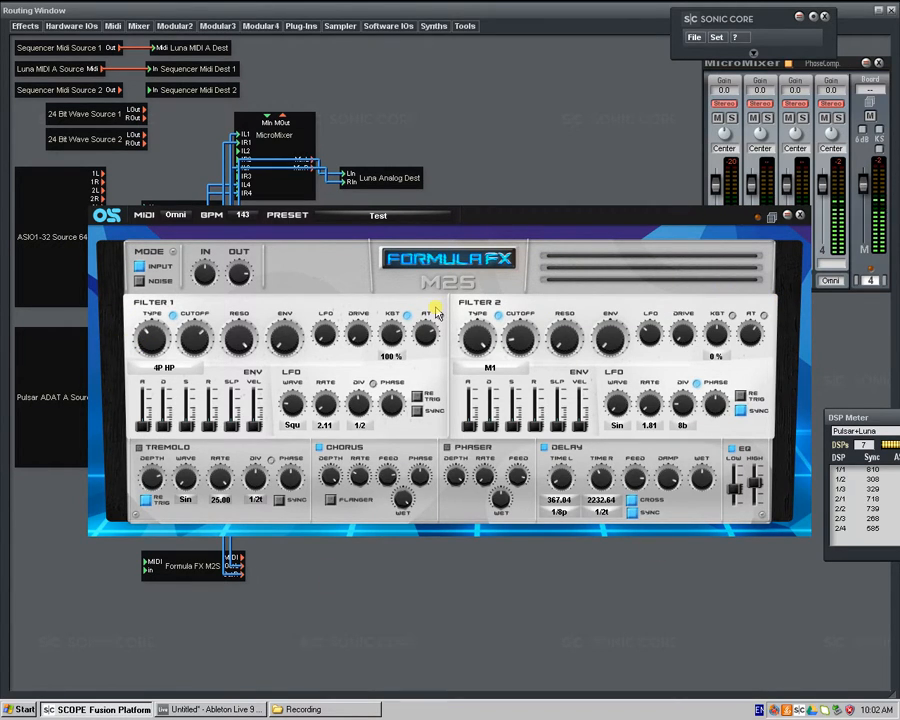
mouse_move(290, 304)
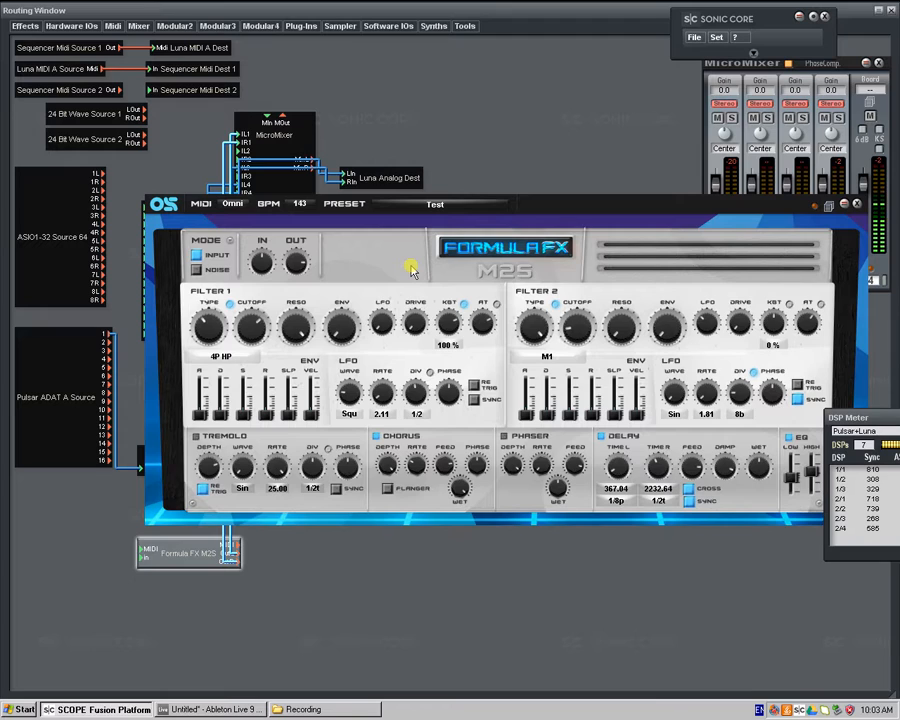
mouse_move(540, 260)
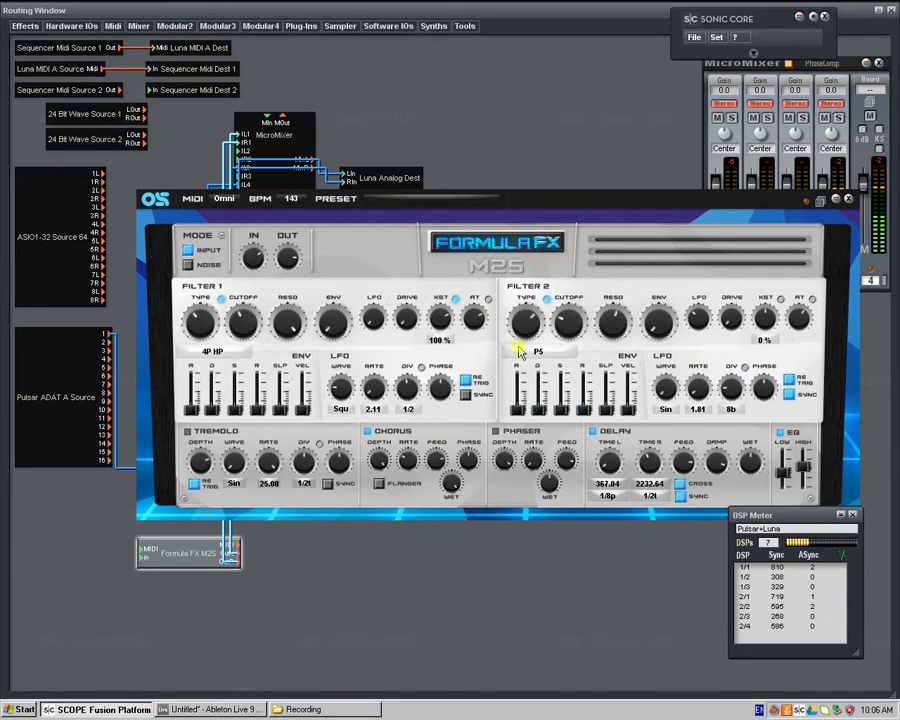
Bring up the Load Presets dialog for the Formula FX M25 from its Preset menu.
drag(490, 198, 496, 162)
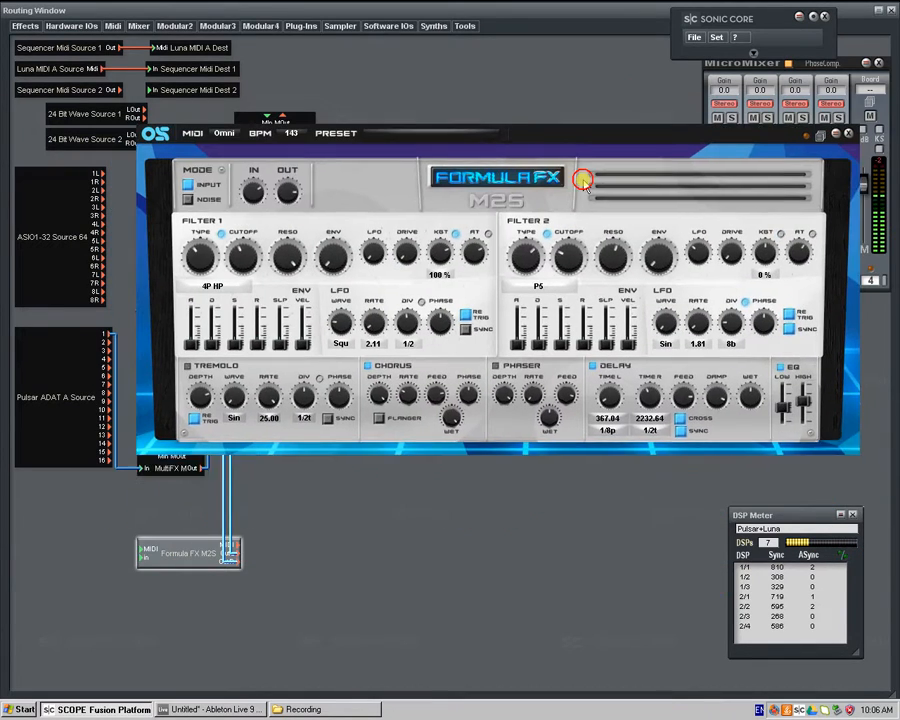
click(432, 24)
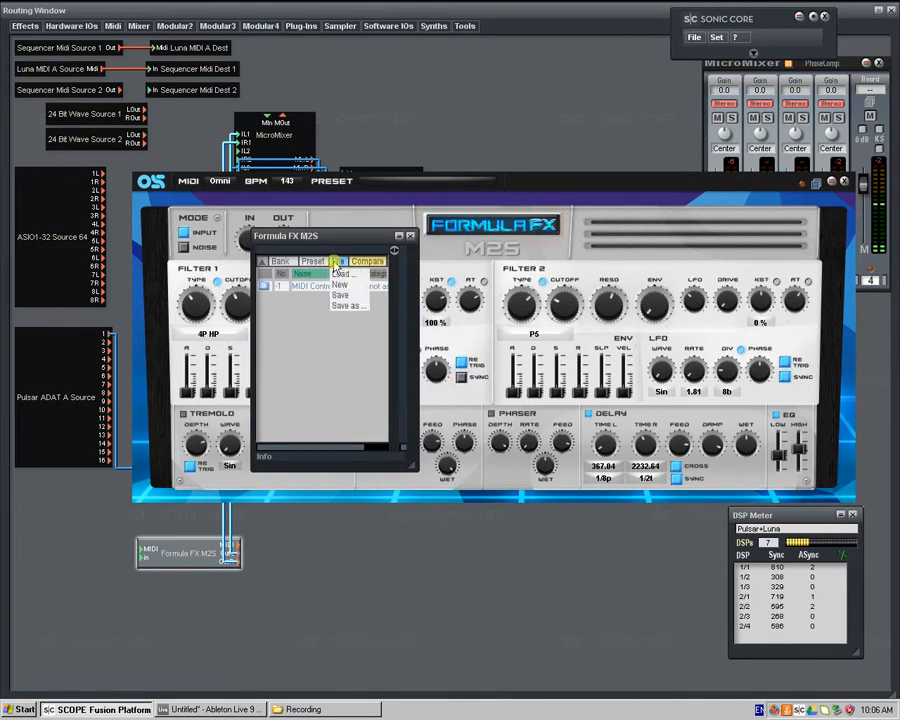
click(342, 272)
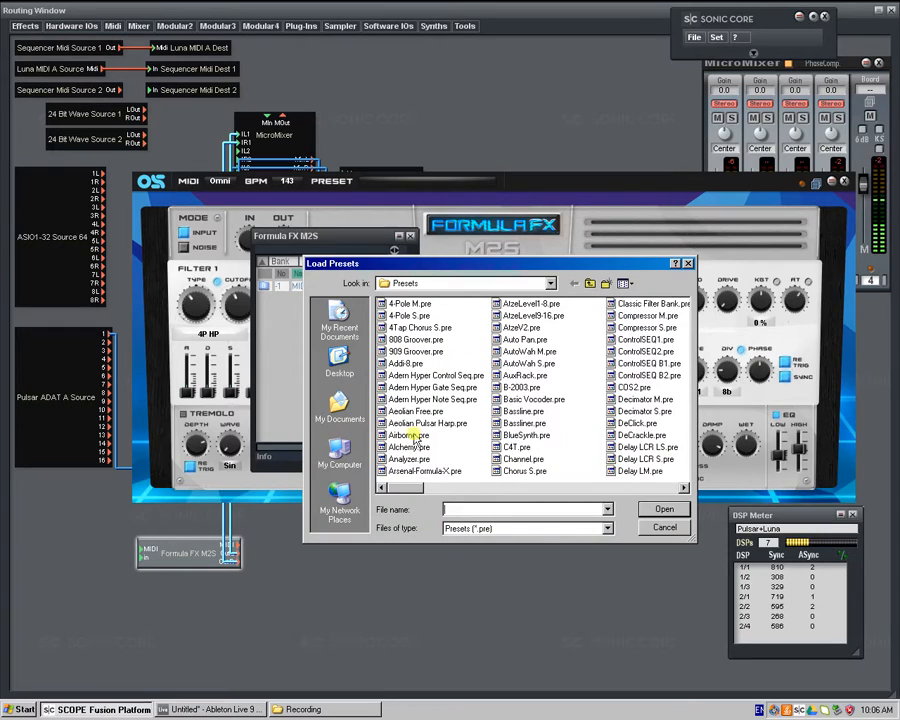